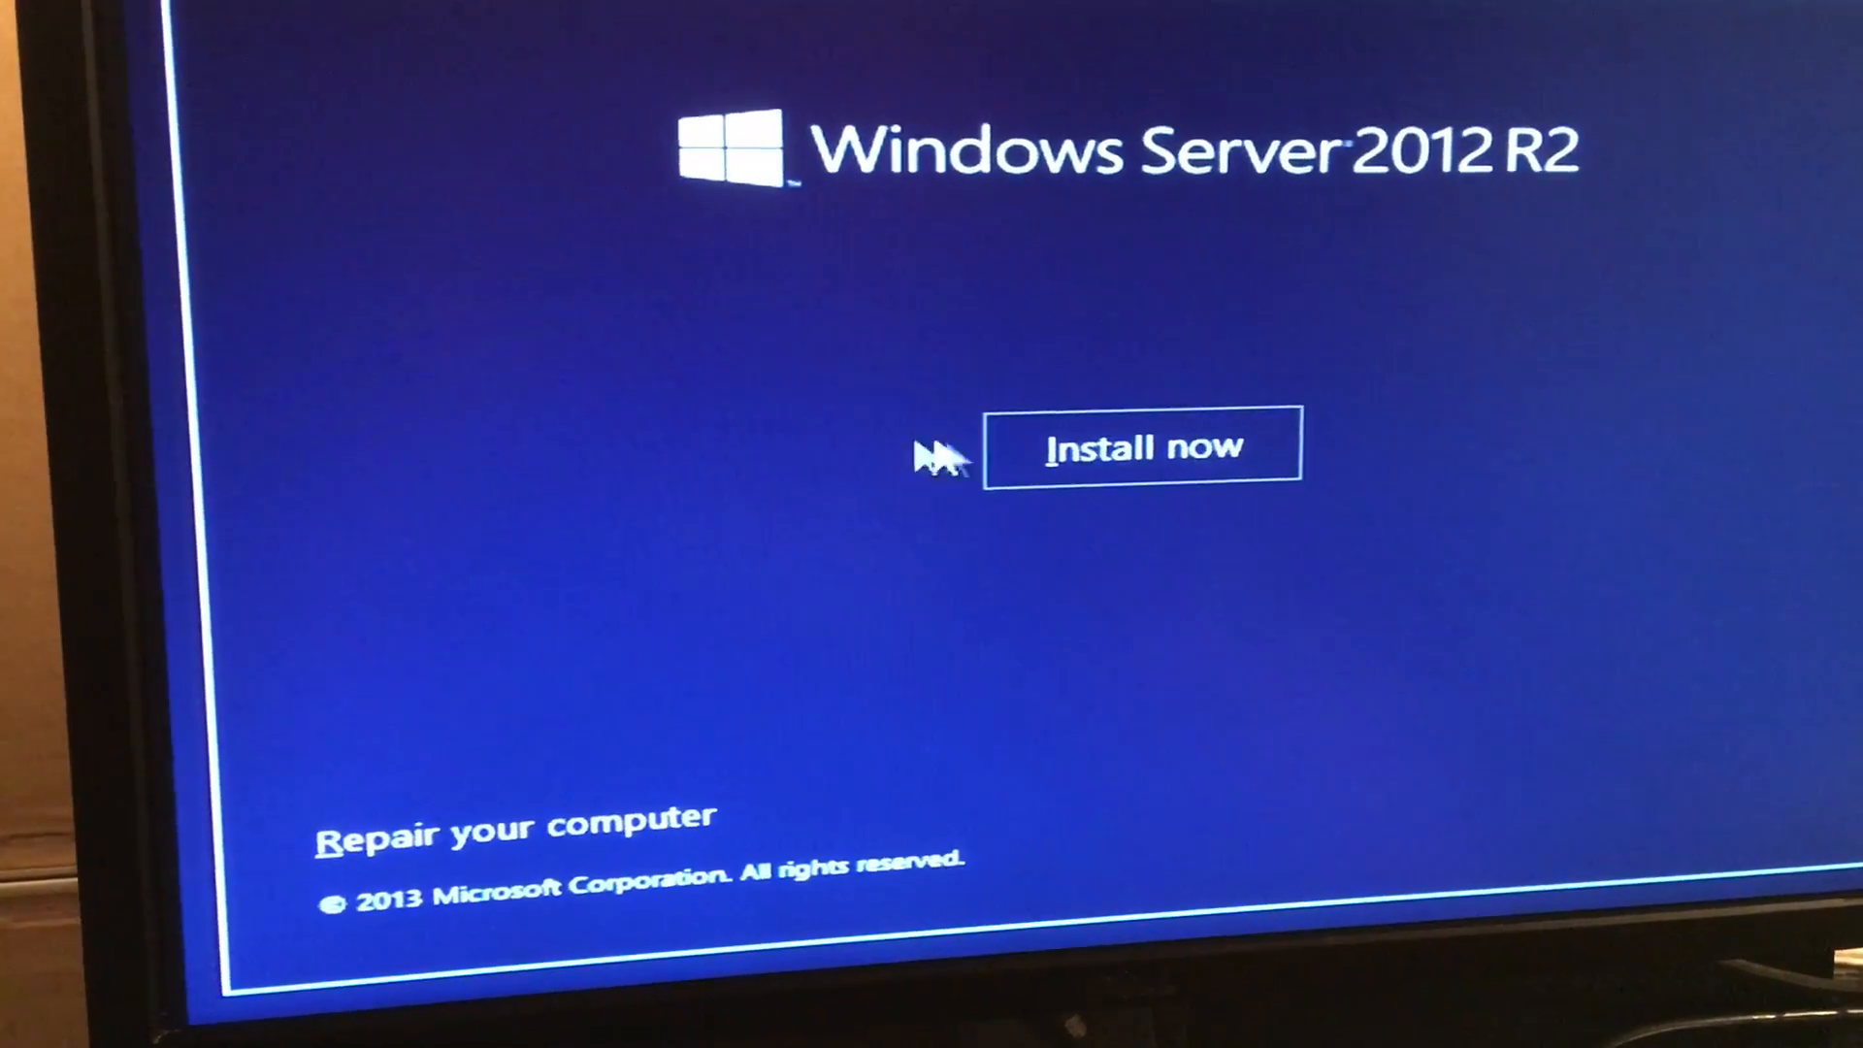
# Start the Windows Server 2012 R2 installation from the Setup start screen
pyautogui.click(1141, 448)
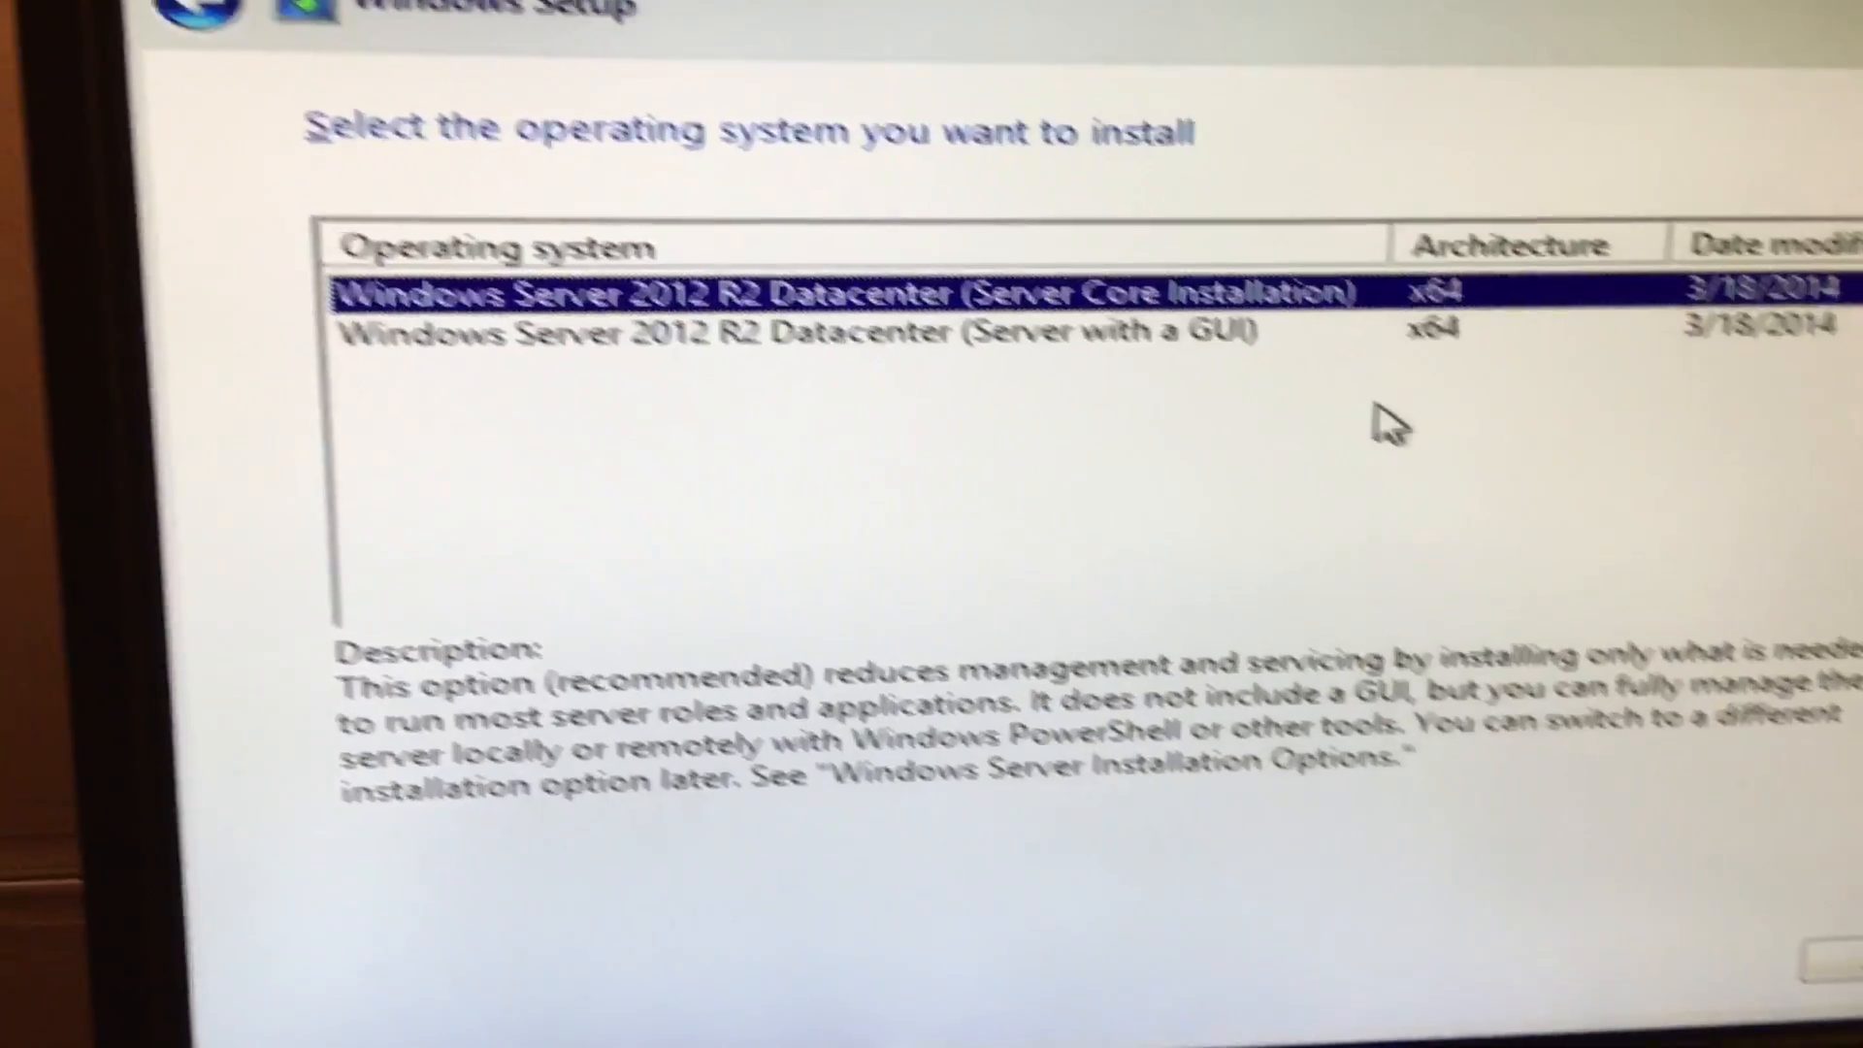
# Choose Datacenter (Server with a GUI), create a 23296 MB partition, and install onto it
pyautogui.click(809, 337)
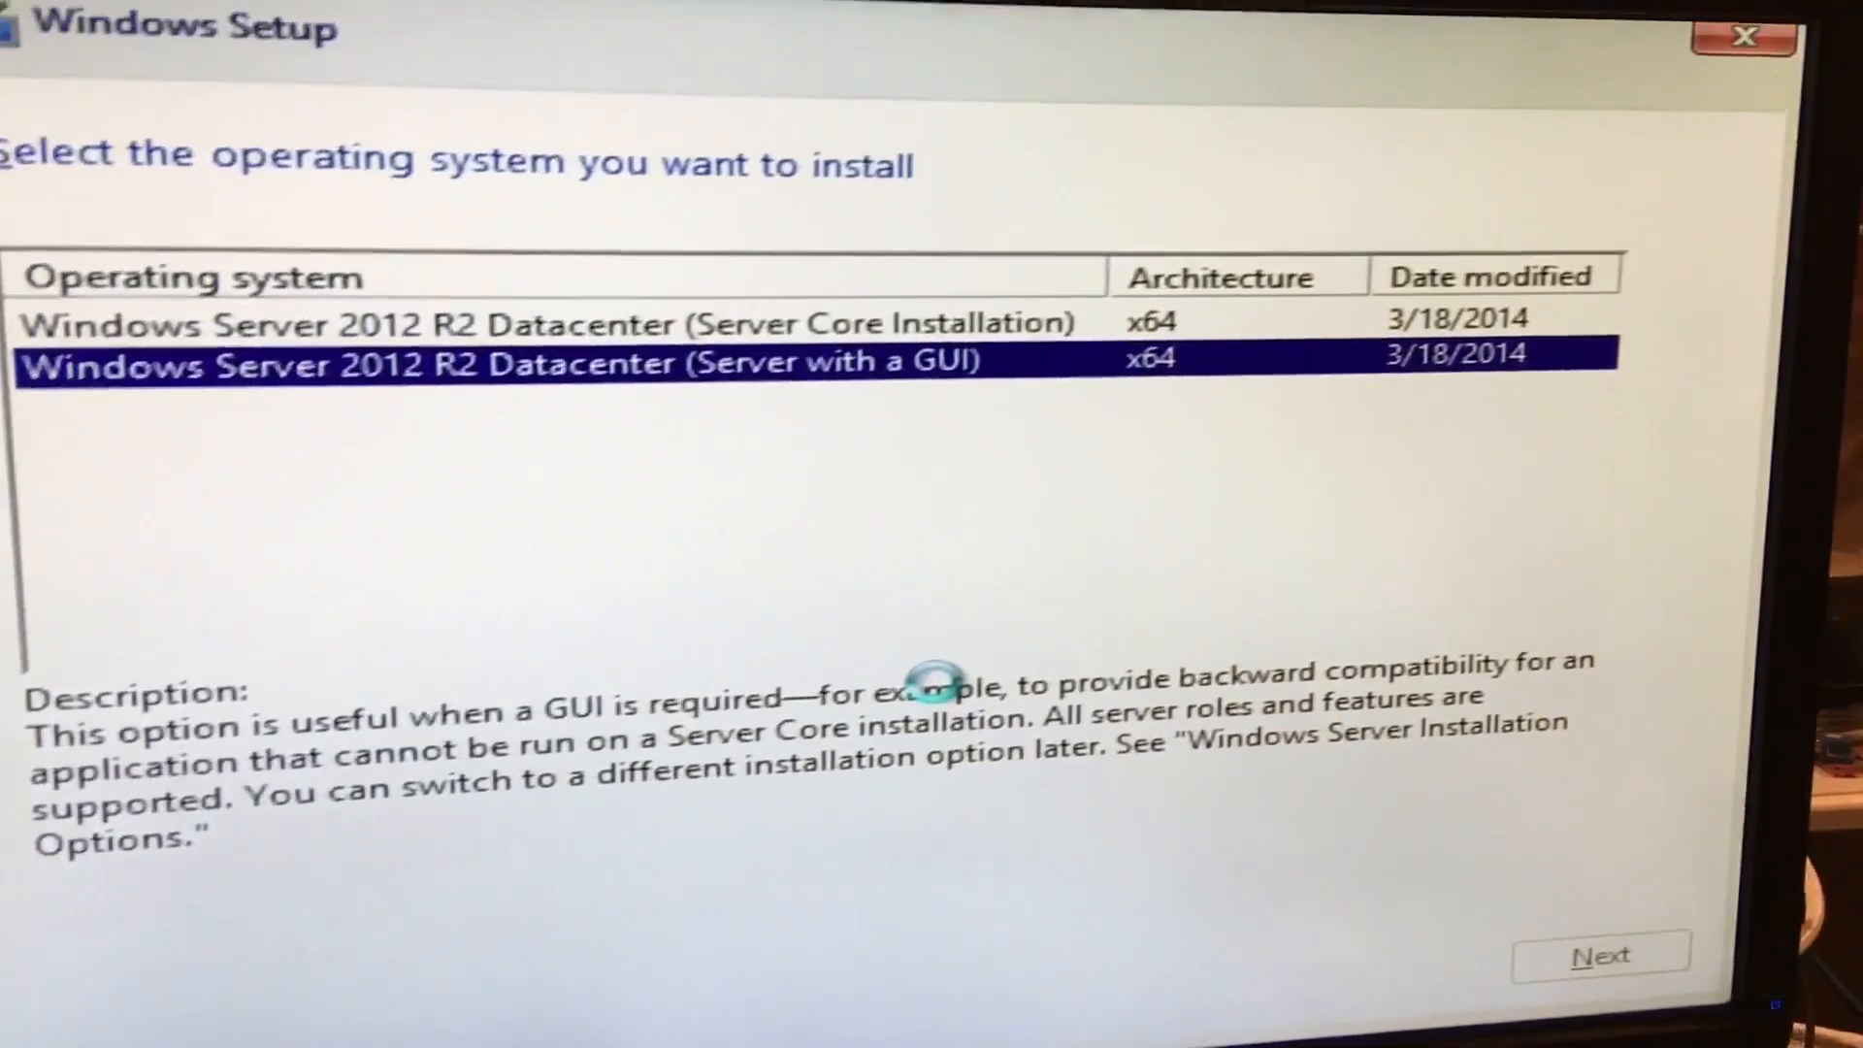
pyautogui.click(1598, 954)
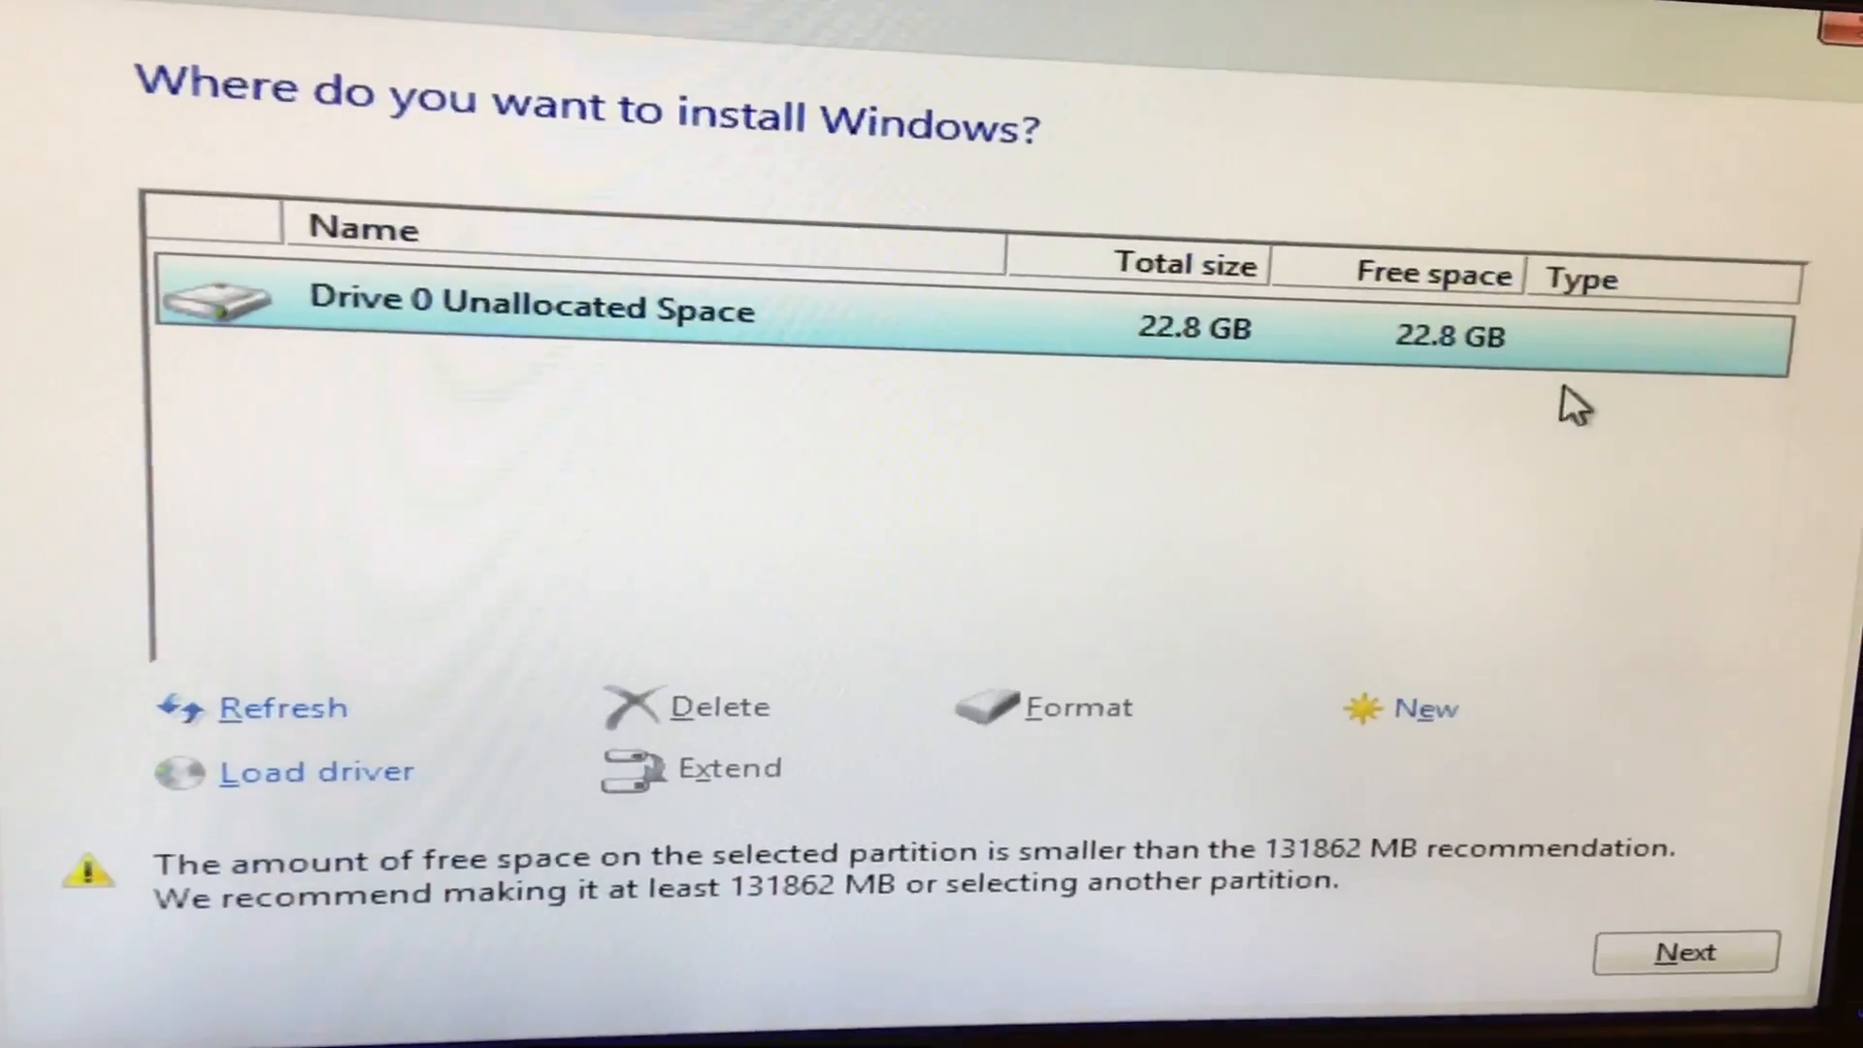
pyautogui.click(1428, 709)
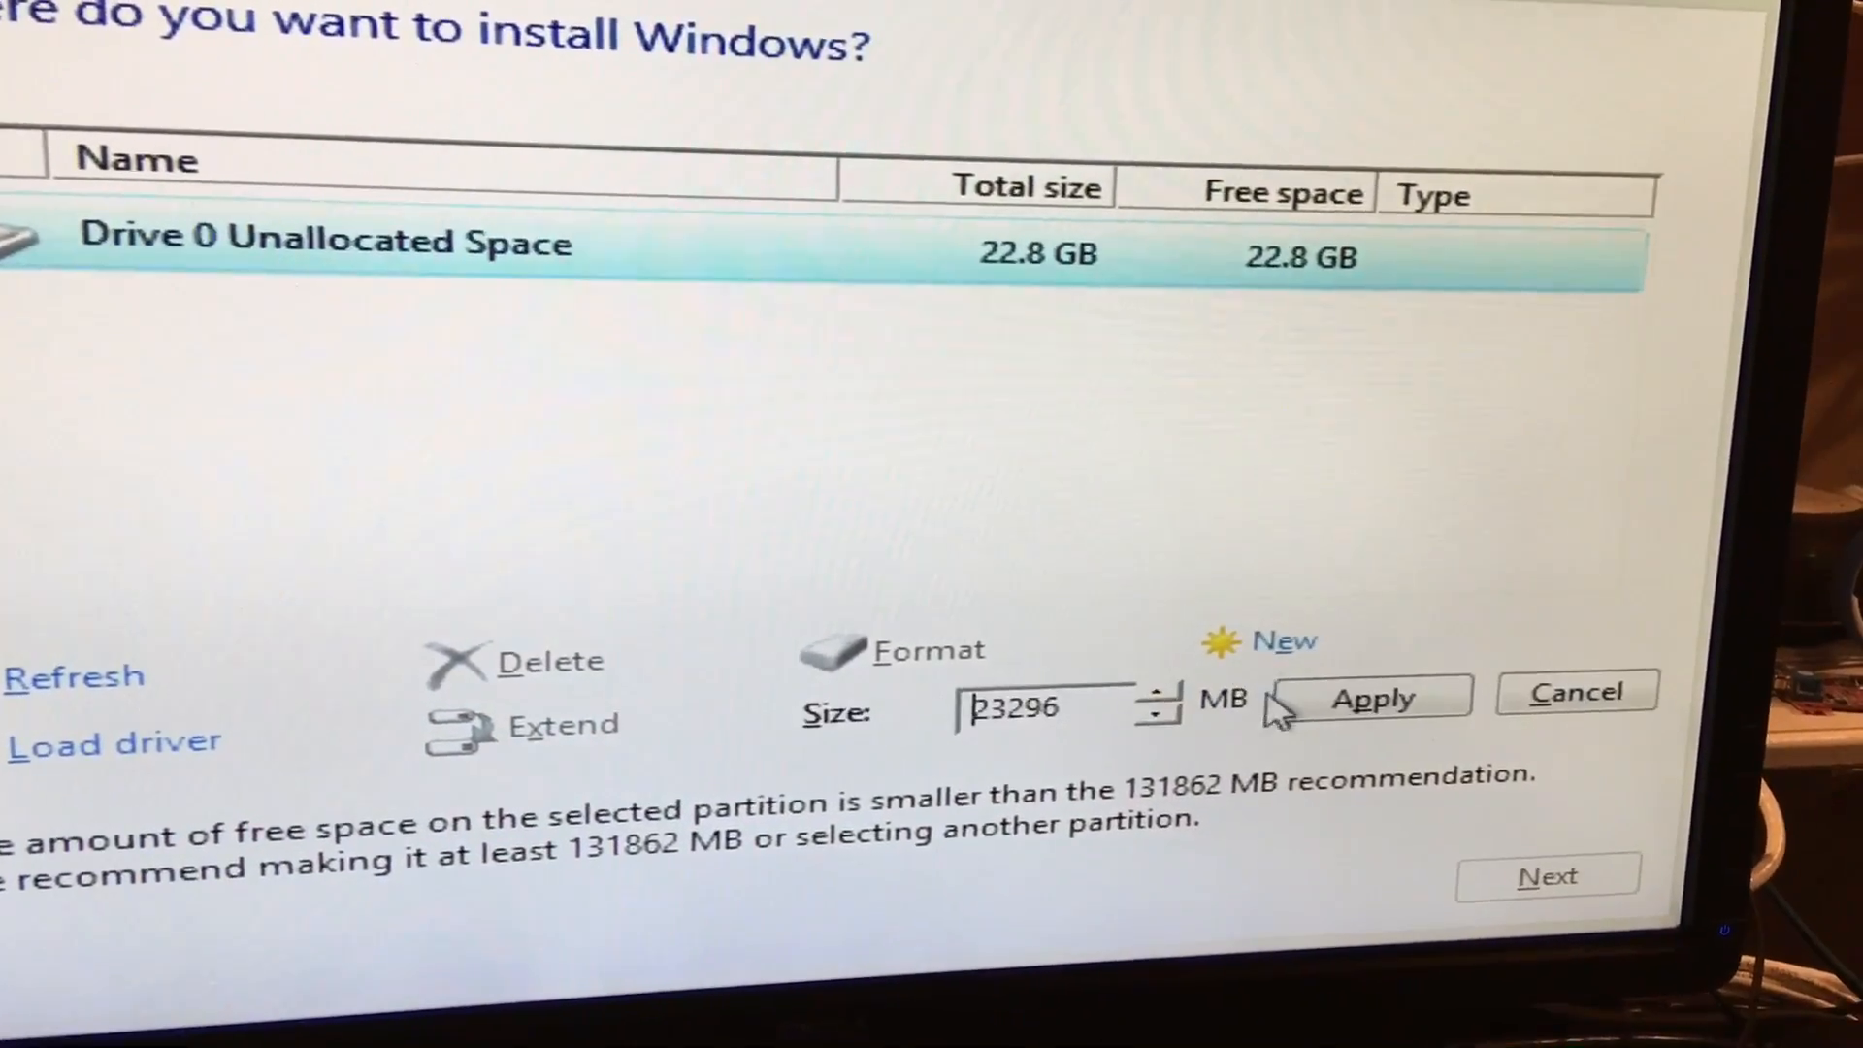
pyautogui.click(1371, 697)
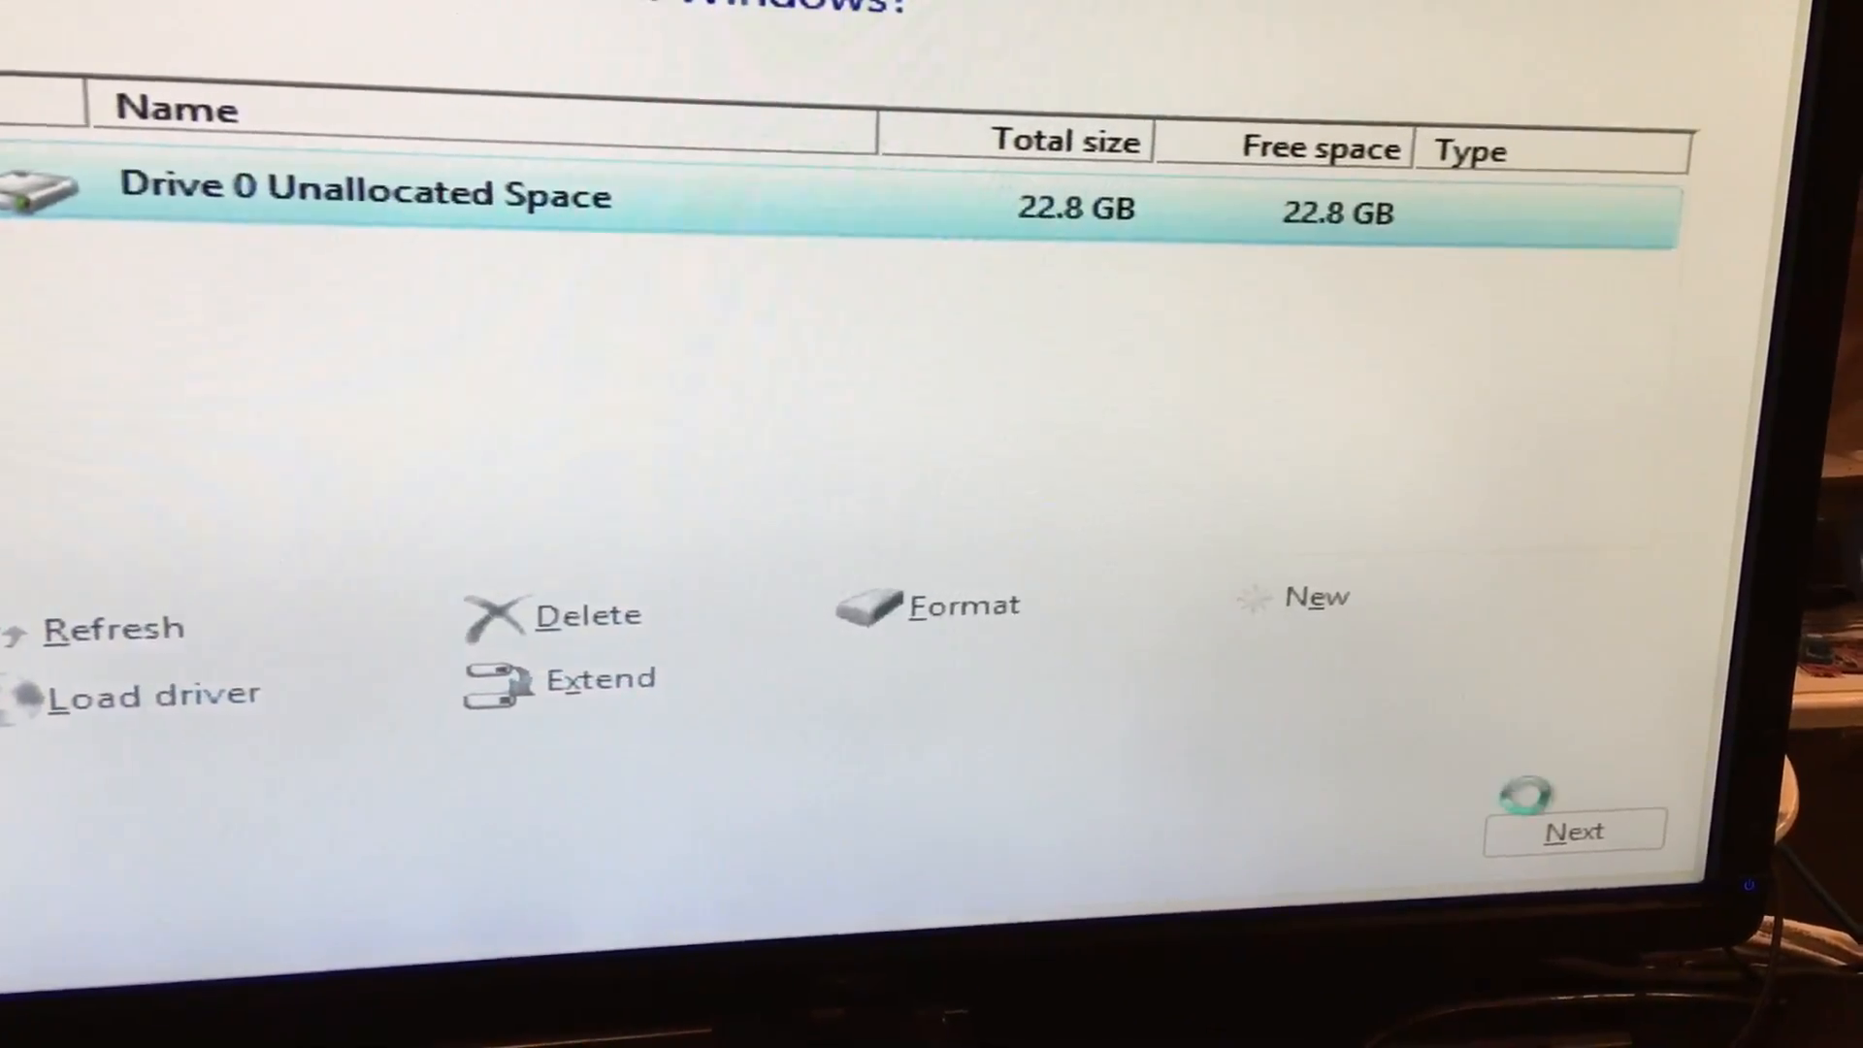
pyautogui.click(1572, 831)
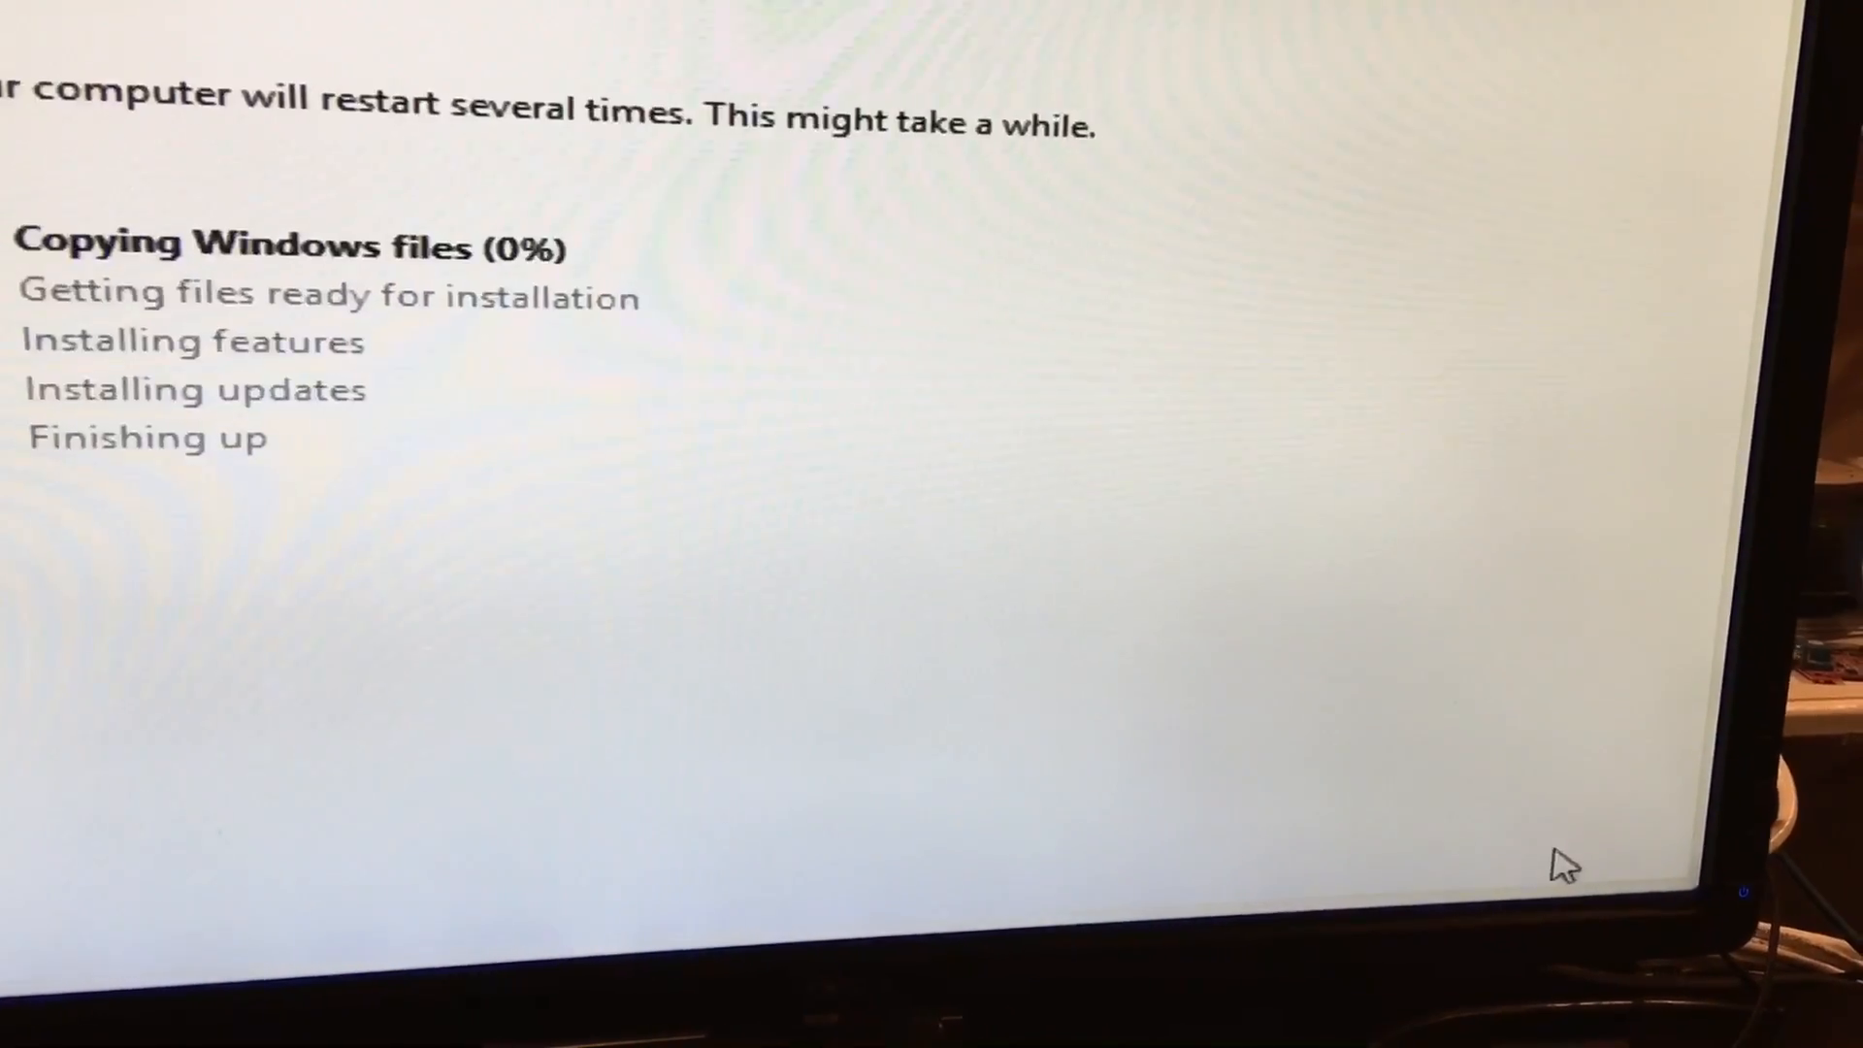